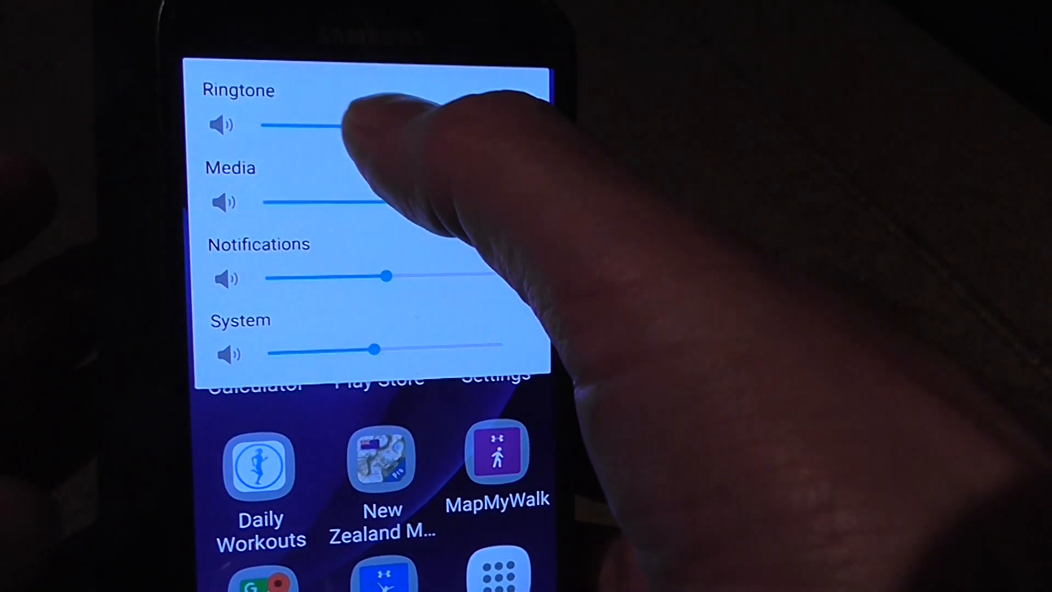
Drag the ringtone volume slider and let the panel collapse to the Ringtone bar
drag(322, 126, 349, 141)
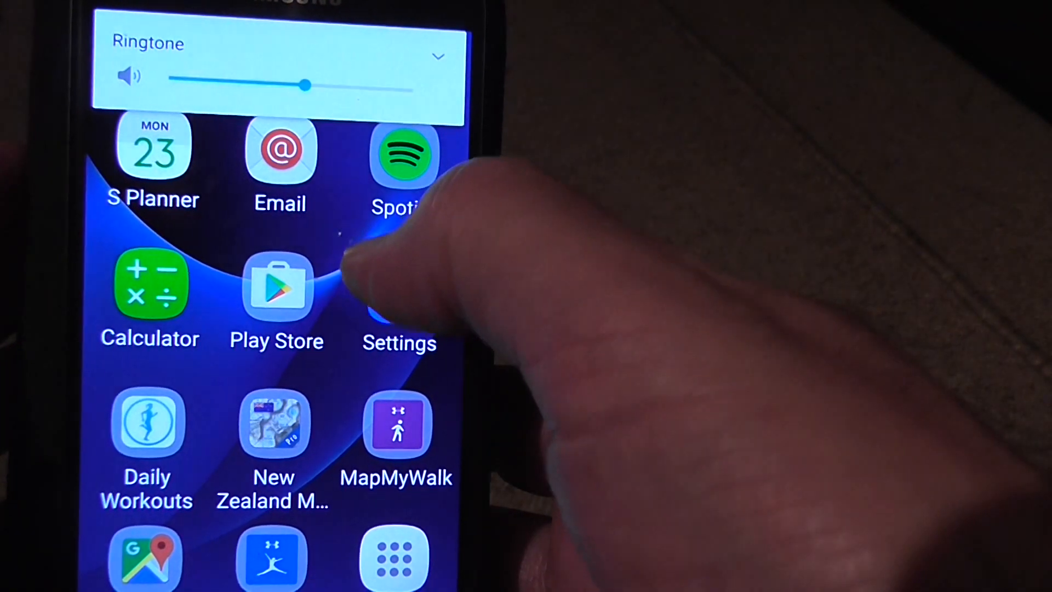
click(399, 342)
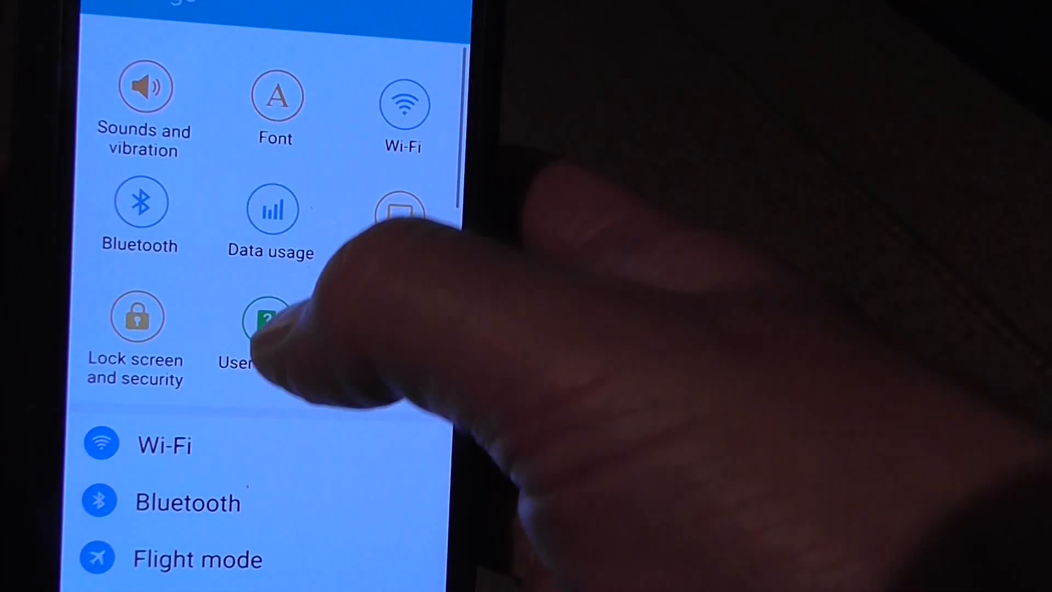
scroll(down, 3)
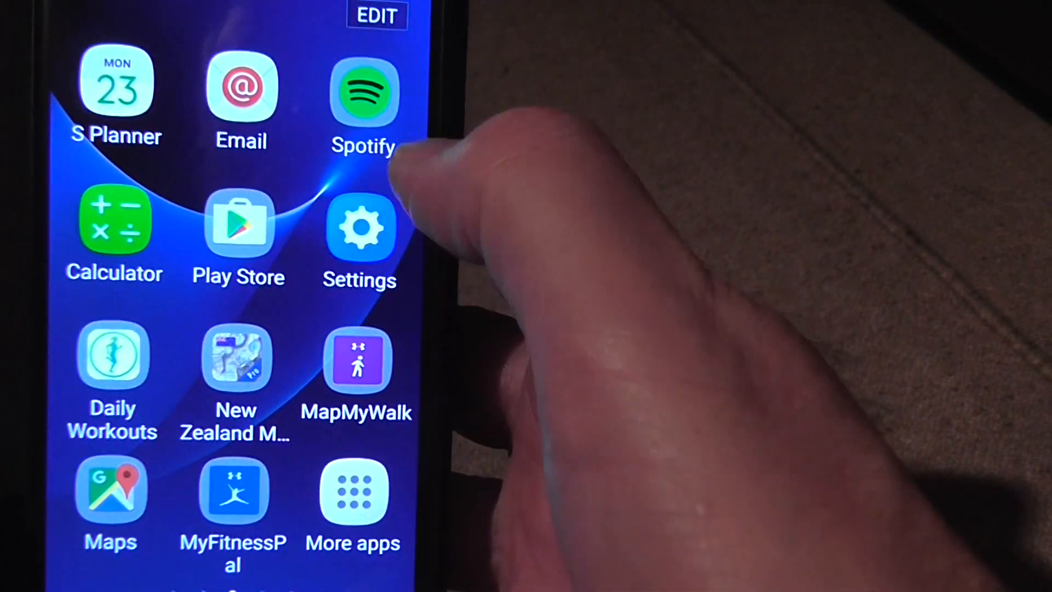
Reopen the Settings app and scroll down toward Sounds and vibration
click(361, 228)
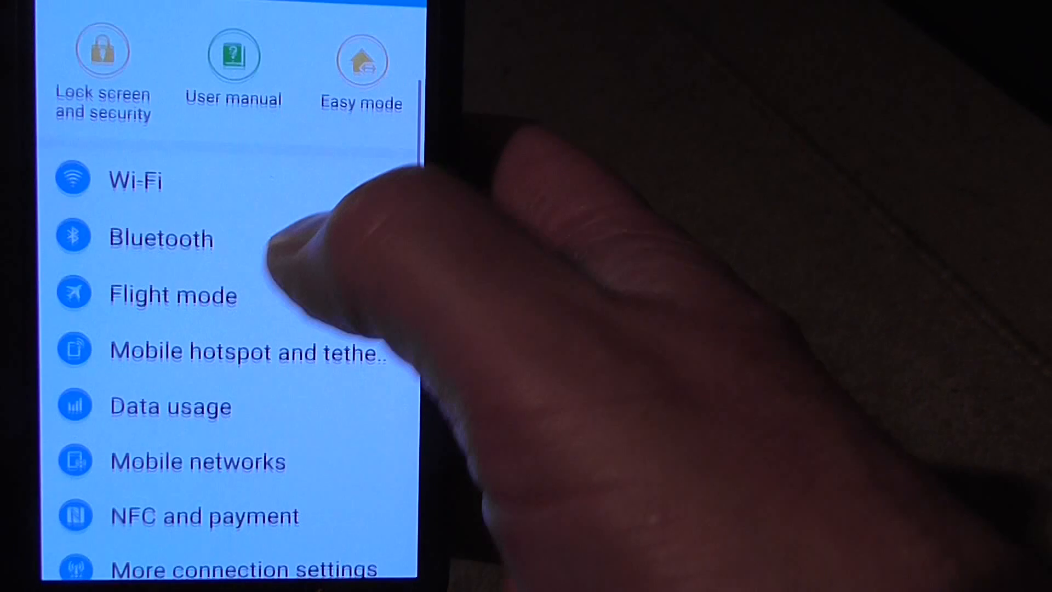
scroll(down, 3)
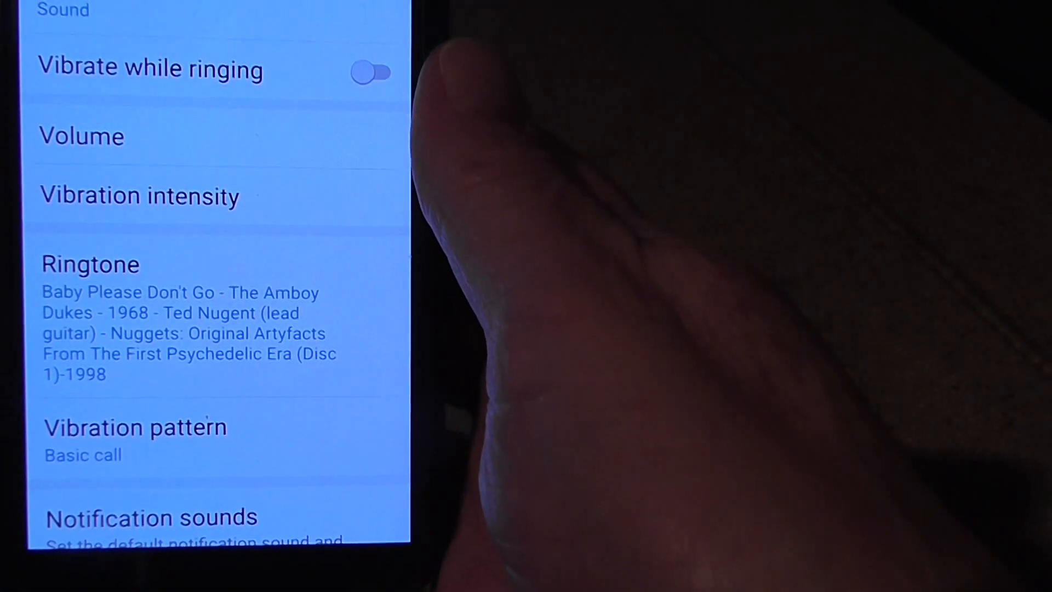
scroll(down, 3)
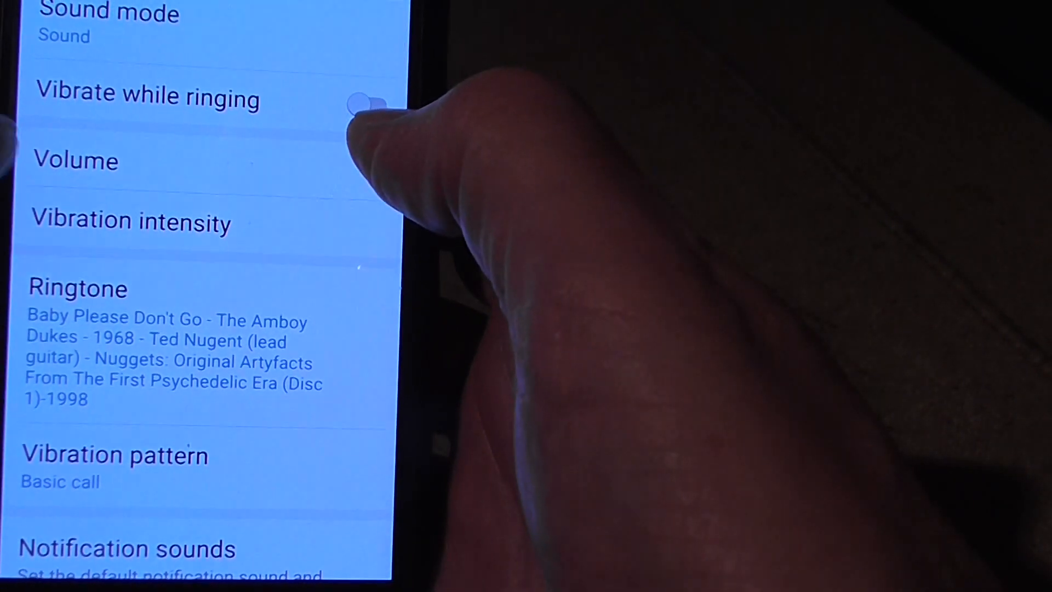
click(366, 108)
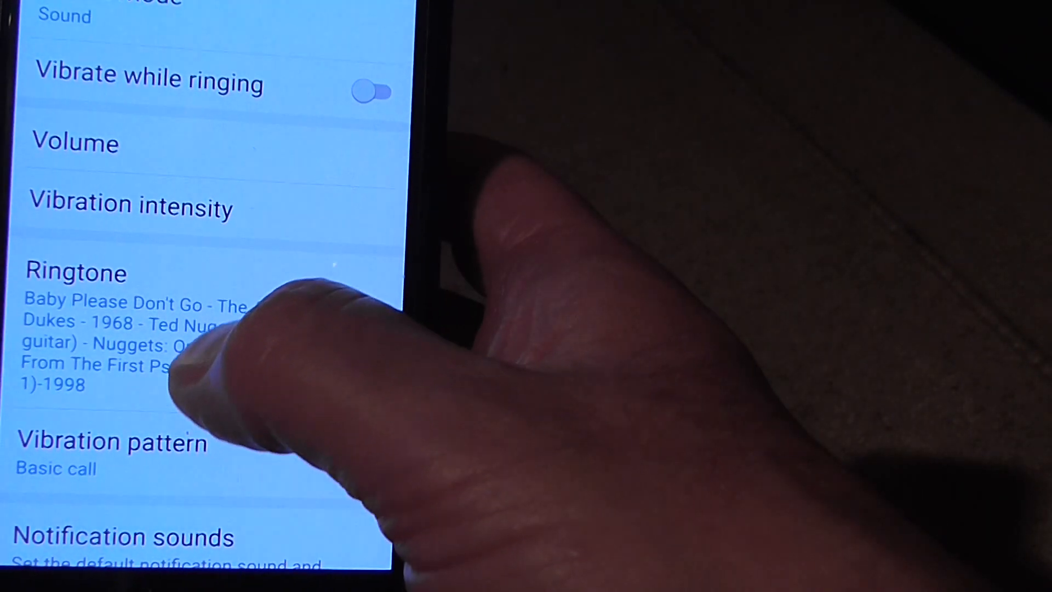
scroll(down, 3)
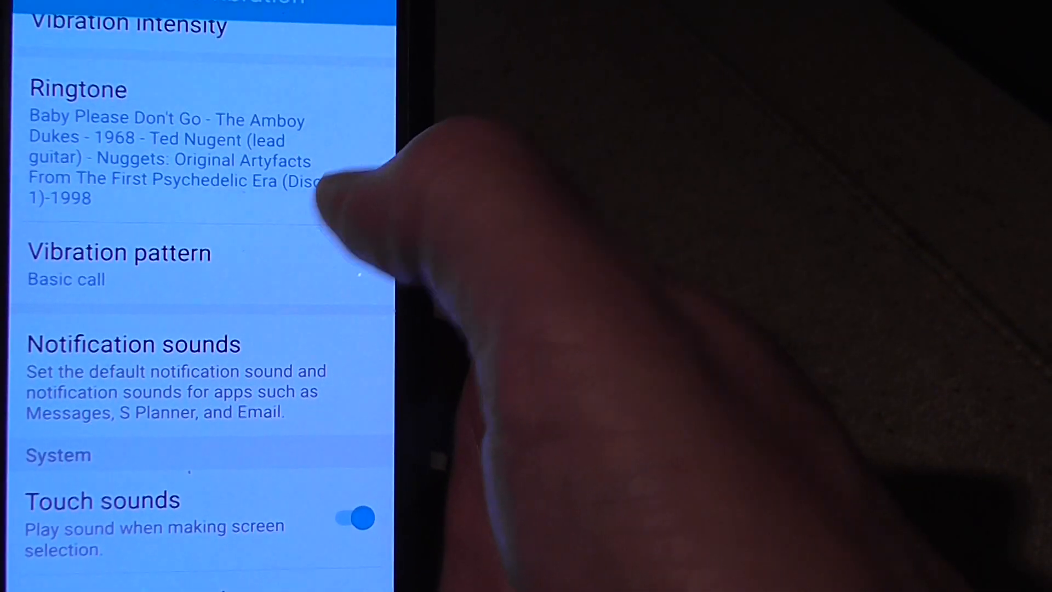
scroll(down, 3)
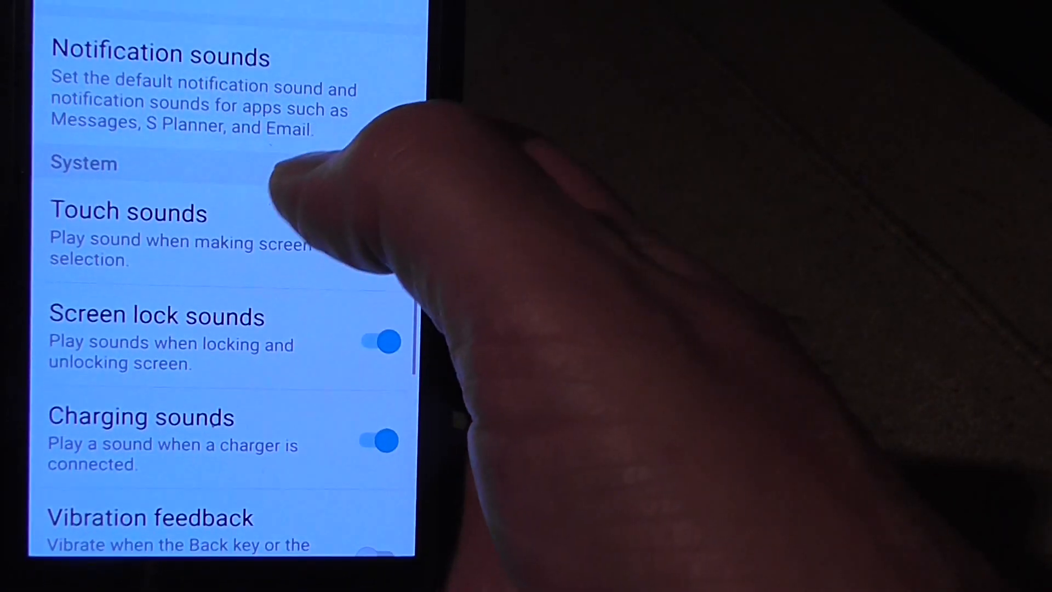
scroll(up, 3)
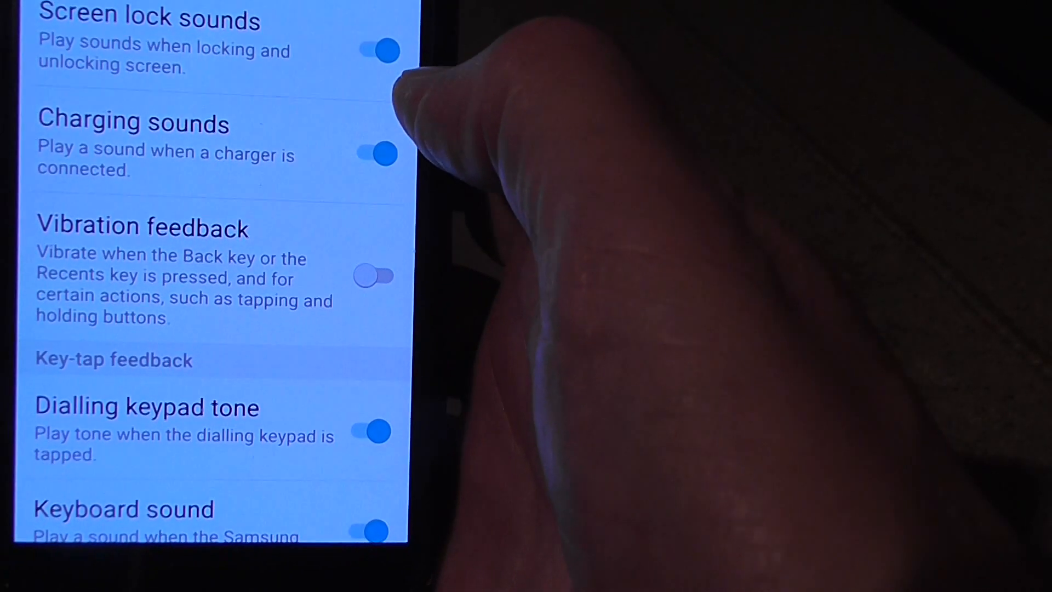
scroll(down, 3)
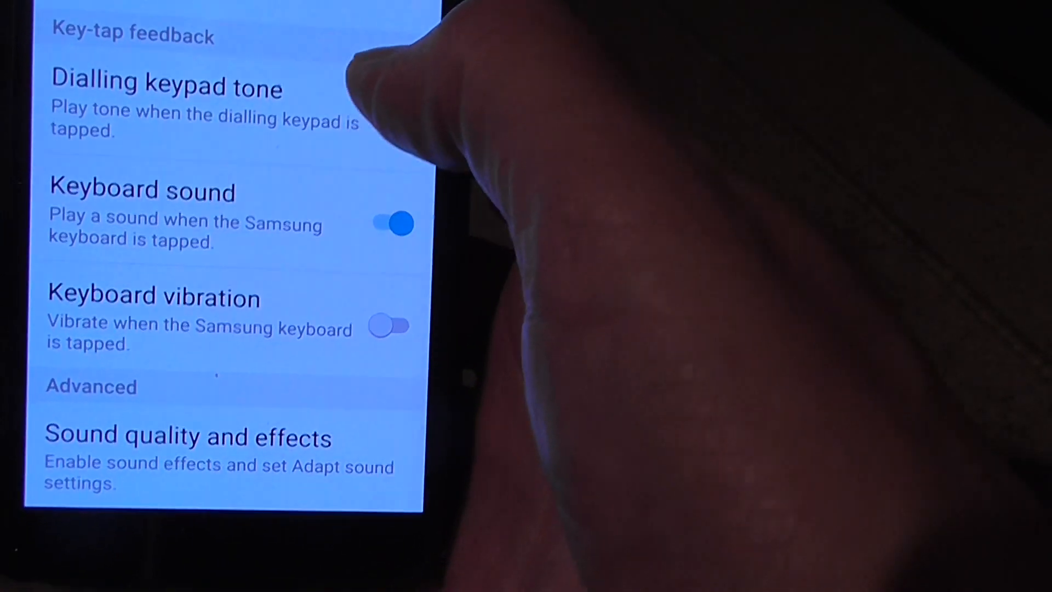
scroll(down, 3)
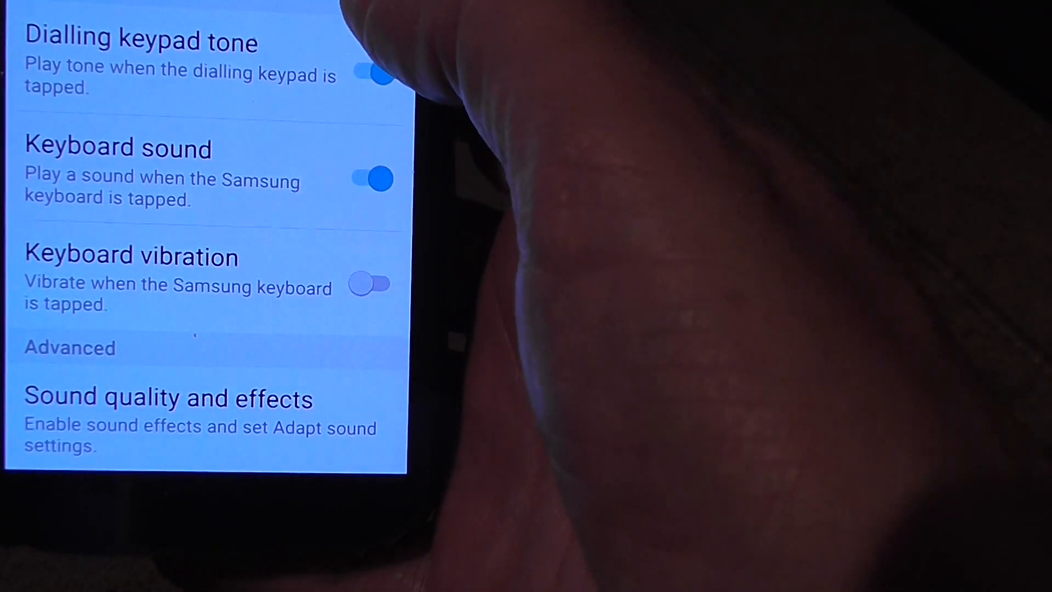
scroll(down, 3)
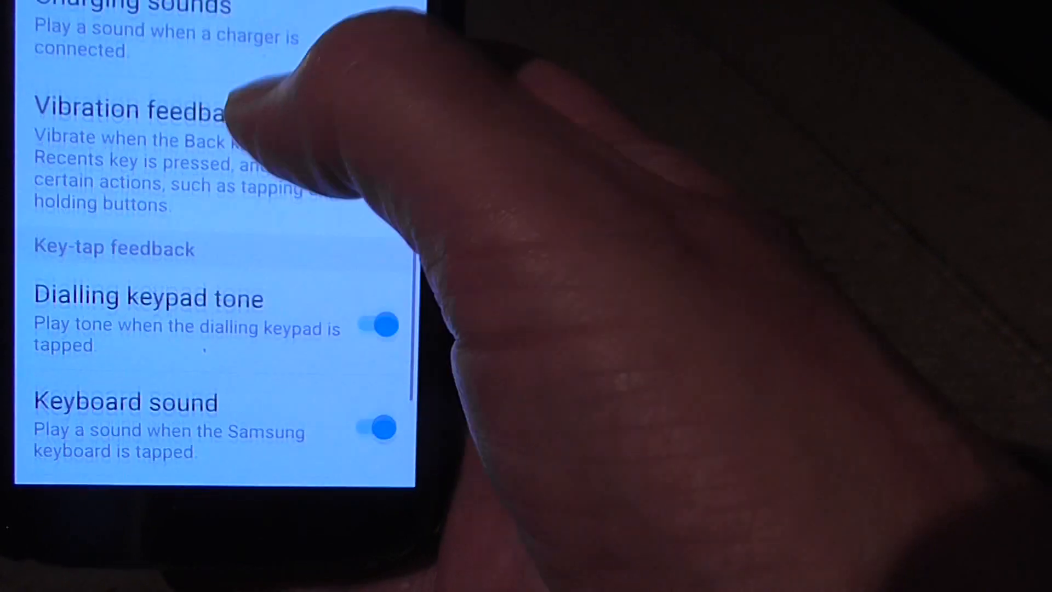
scroll(down, 3)
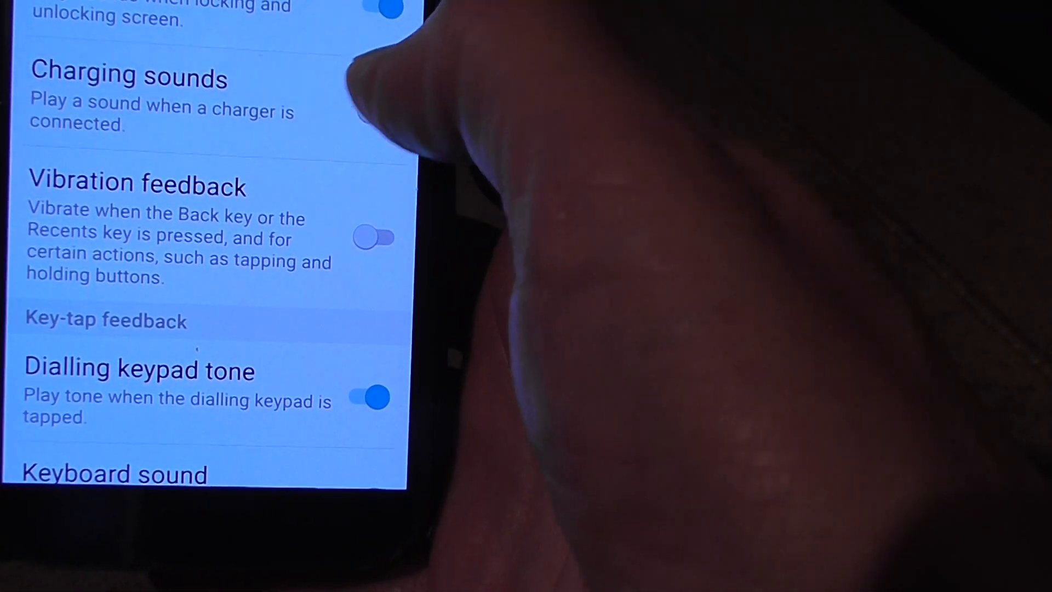
scroll(down, 3)
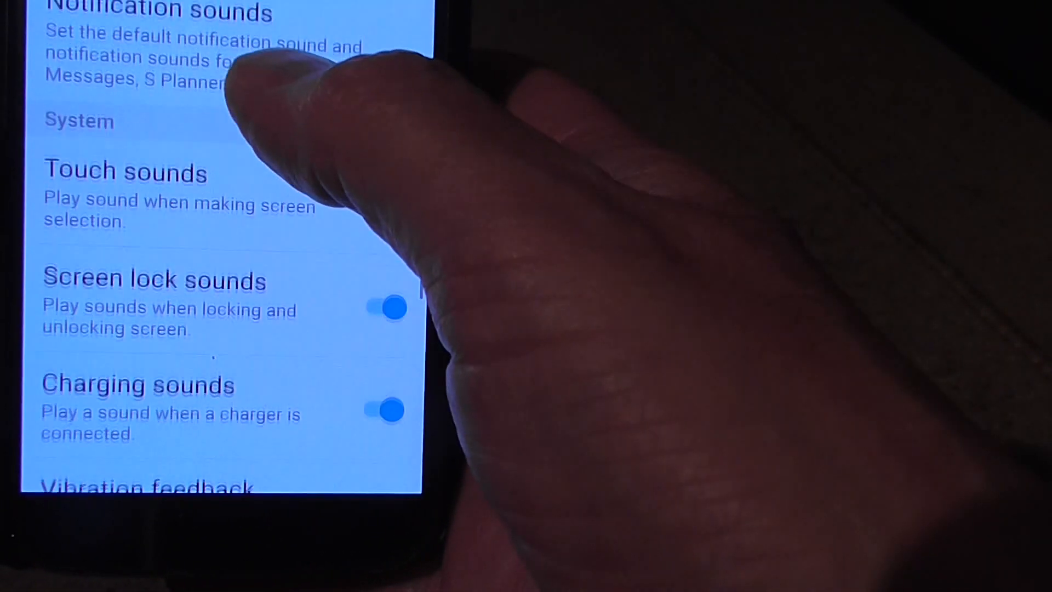
scroll(down, 3)
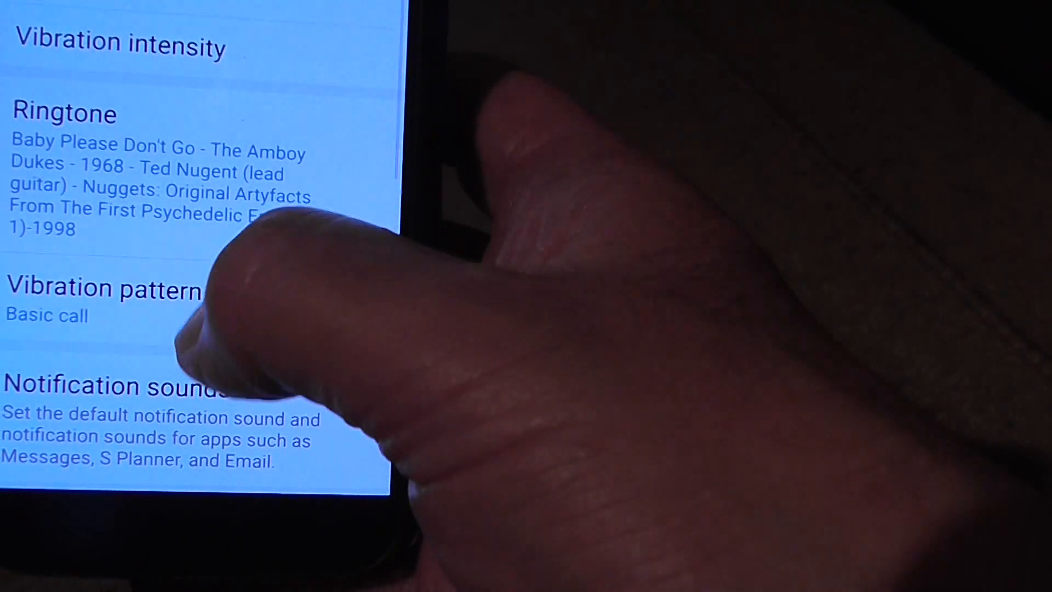
scroll(up, 3)
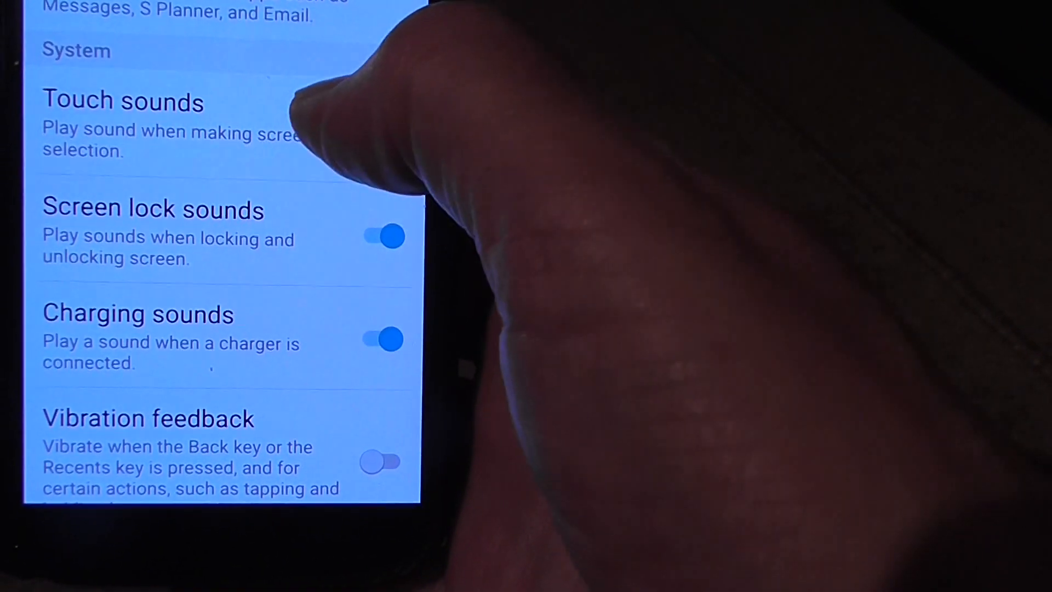
scroll(down, 3)
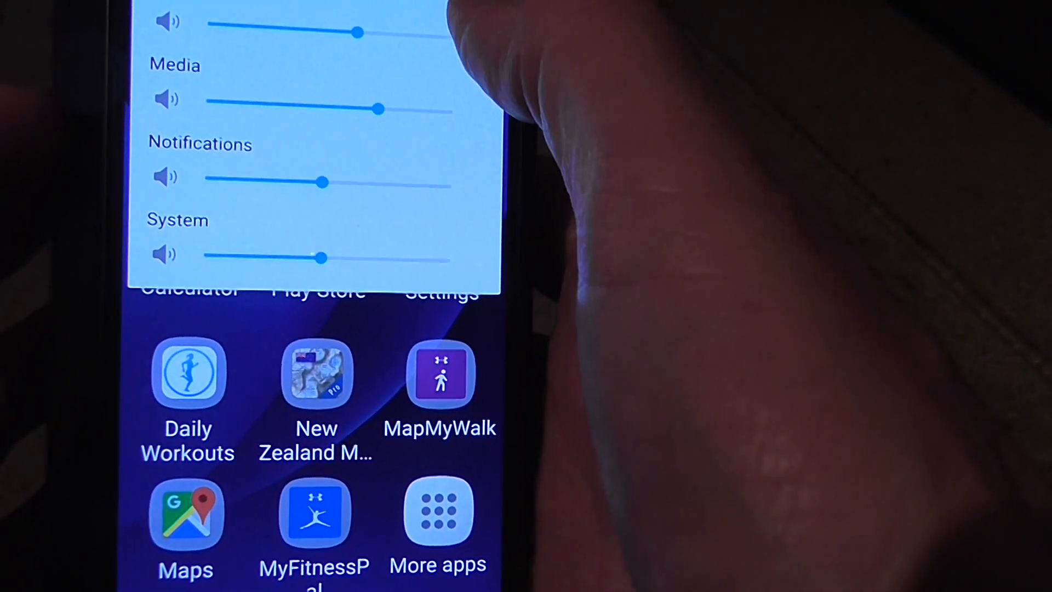
Raise the notification volume slider in the expanded panel, leaving the system level unchanged
drag(379, 108, 295, 108)
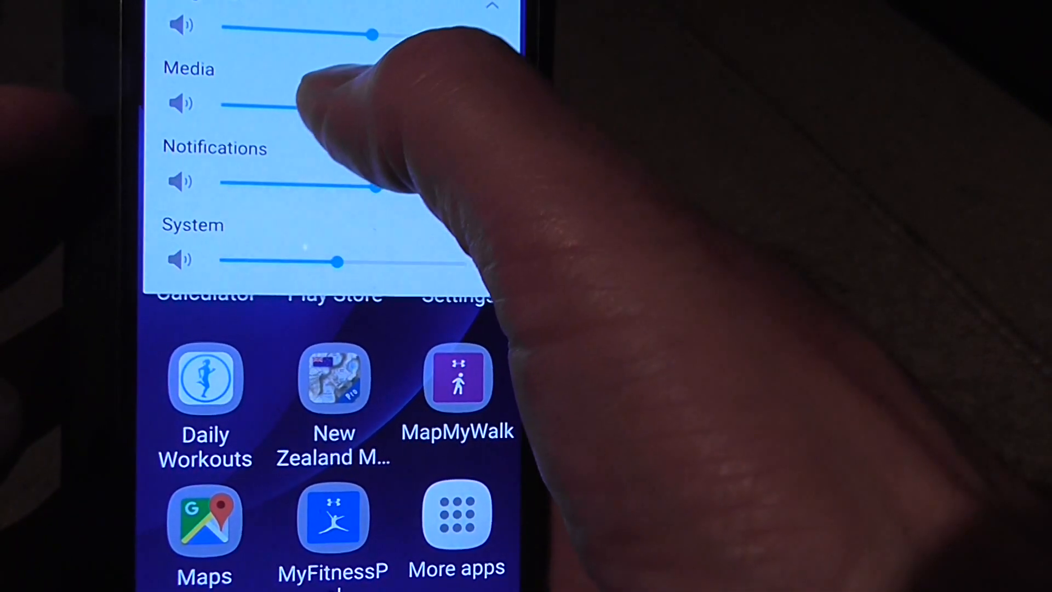